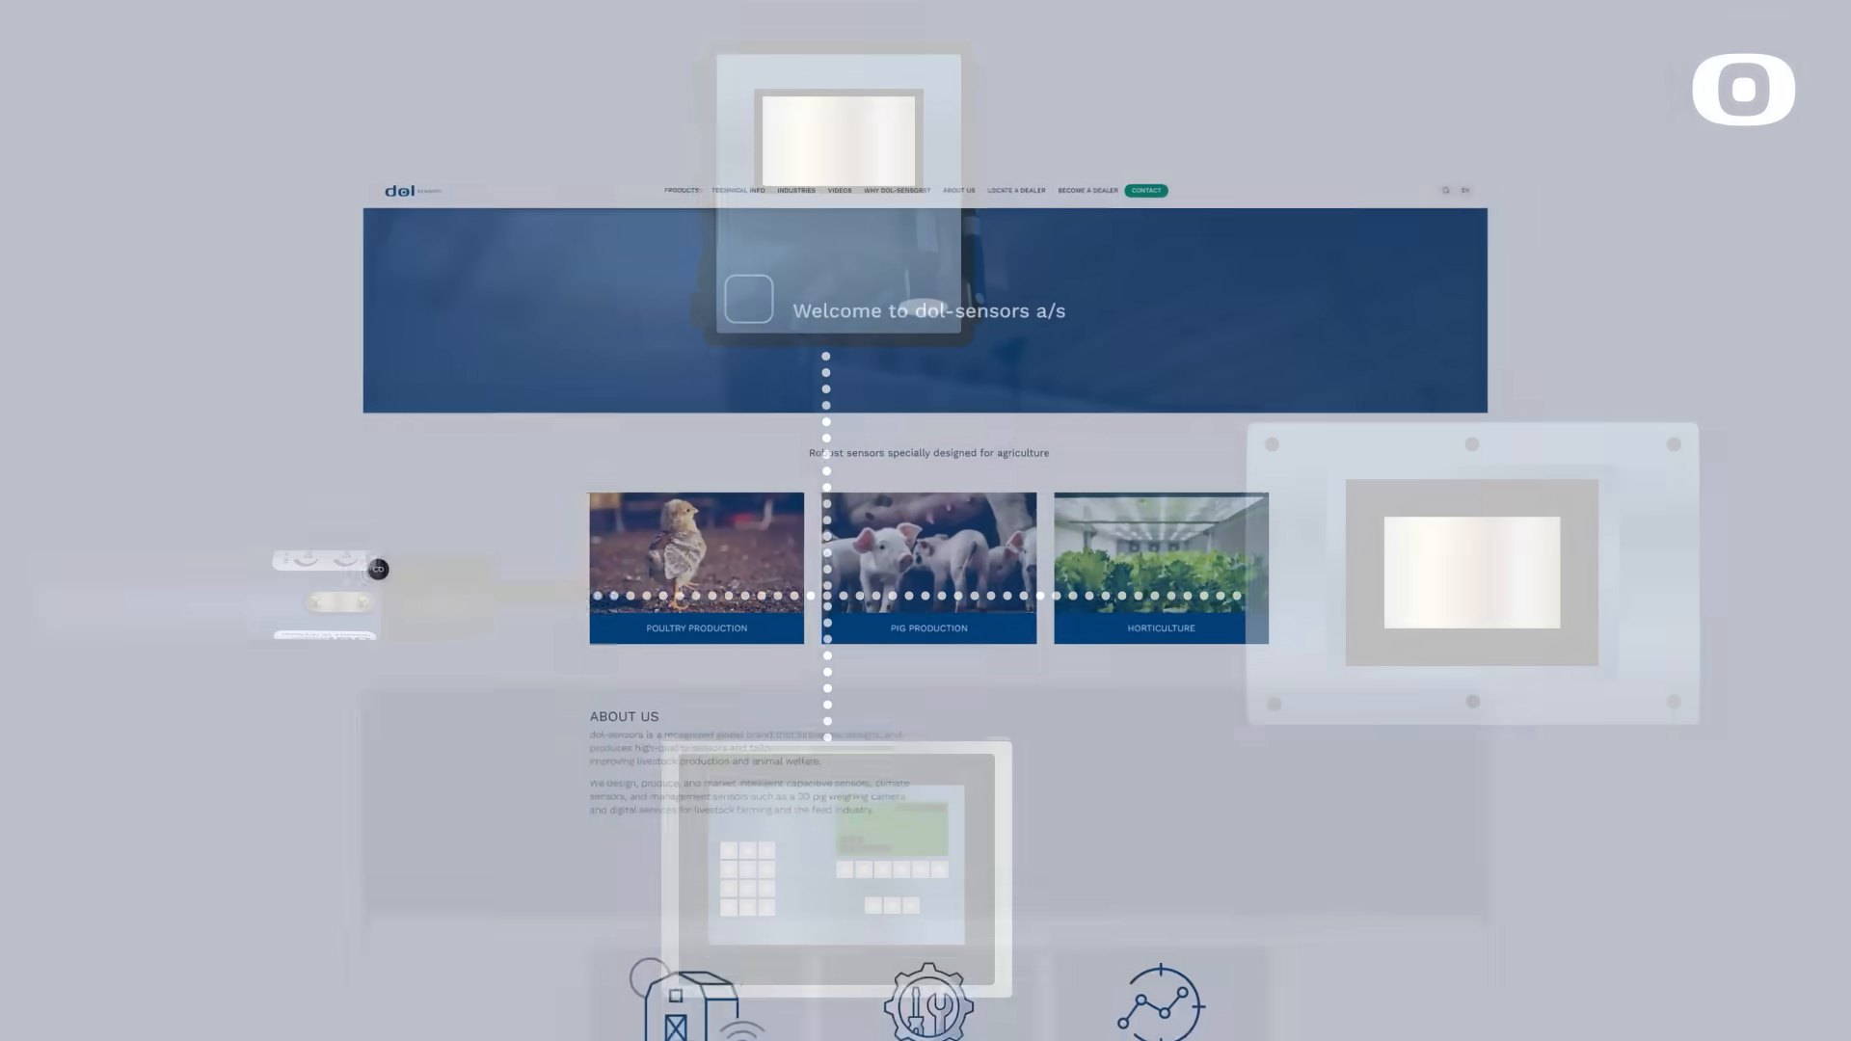
Step: Open the Technical Info documentation page from the homepage's top navigation
left_click(643, 124)
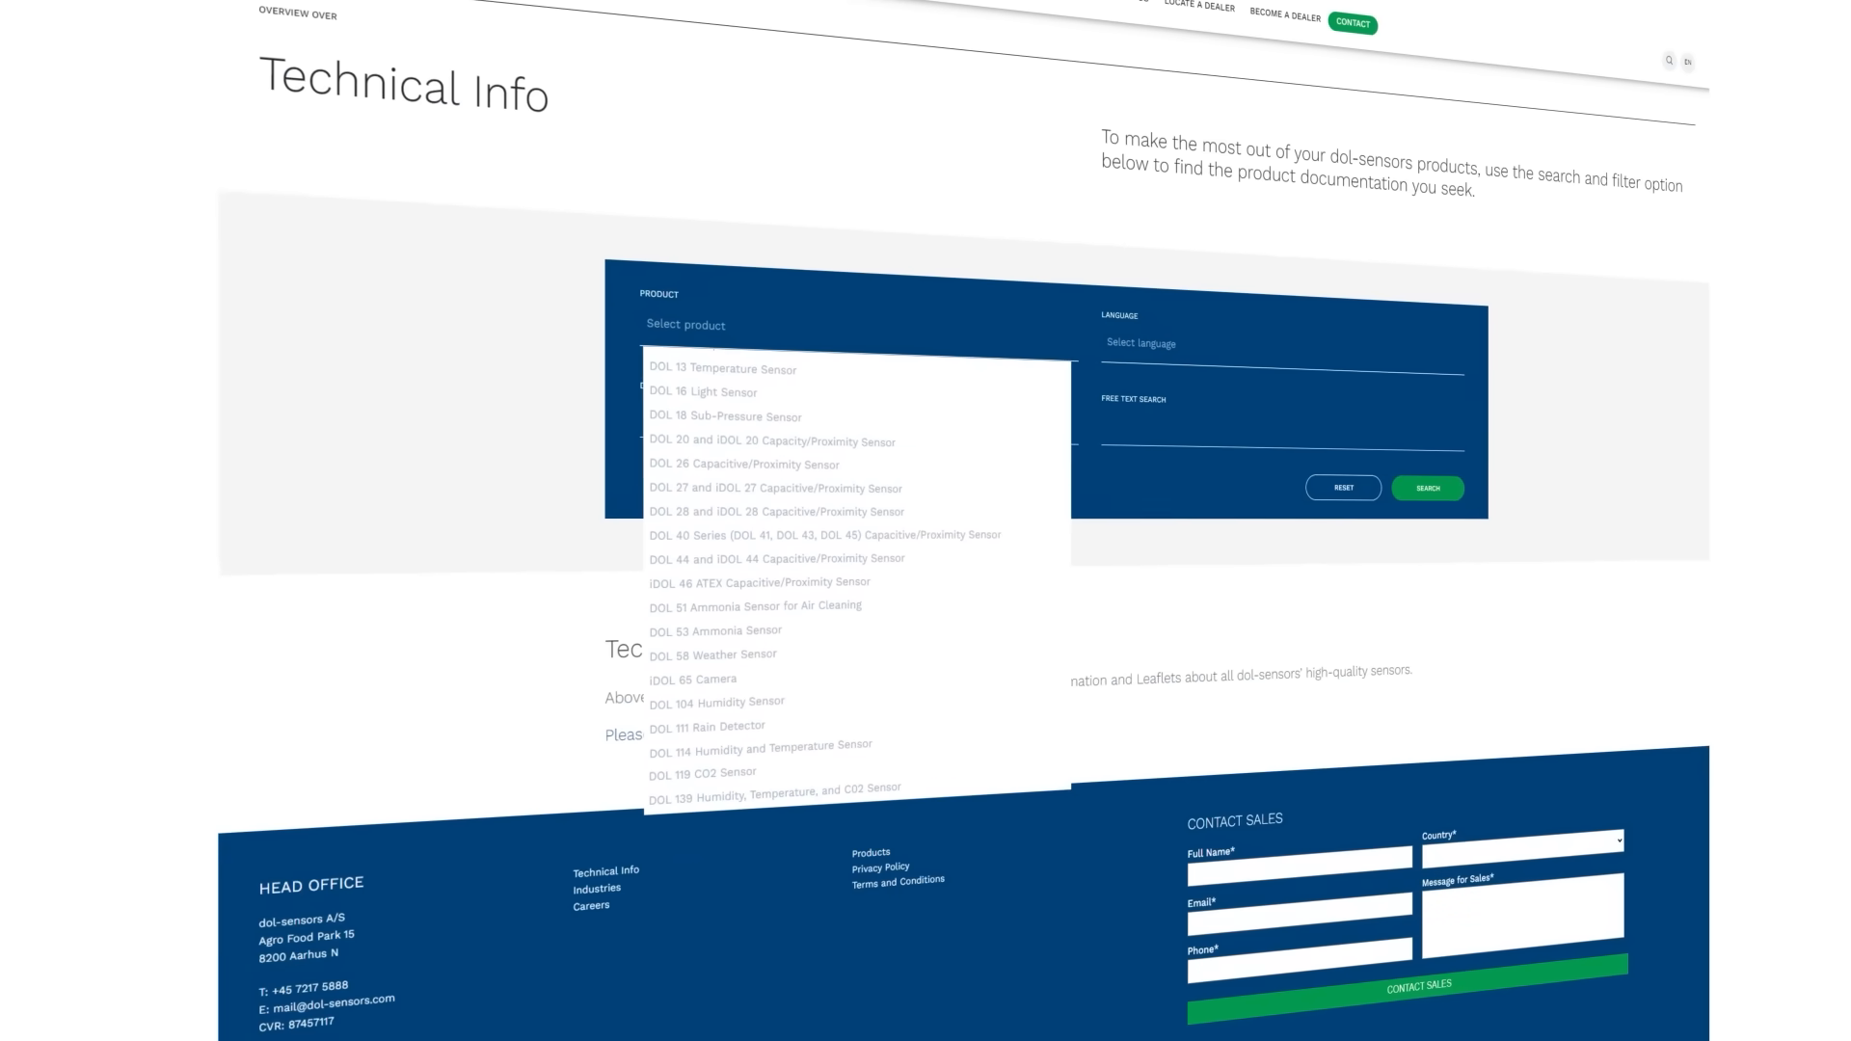
Step: Filter documents to DOL 26 Capacitive/Proximity Sensor Technical User Guides and search
left_click(743, 463)
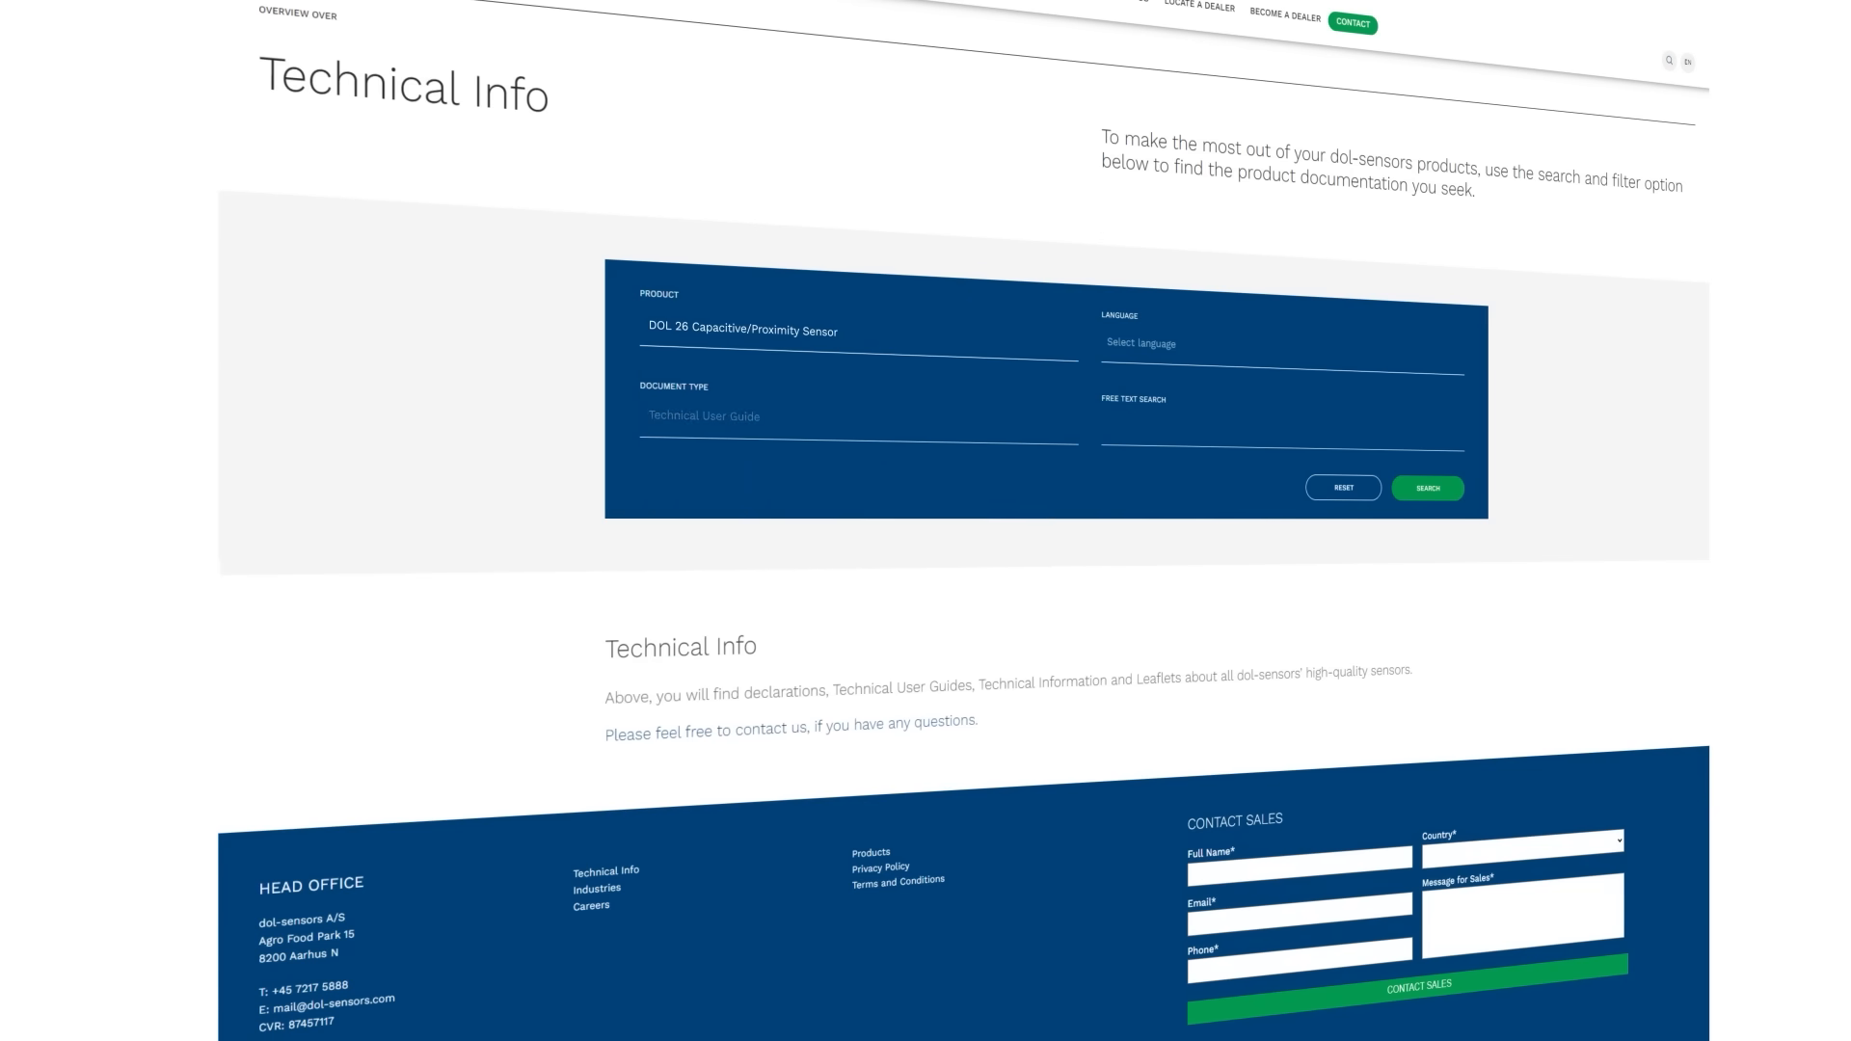
left_click(1425, 488)
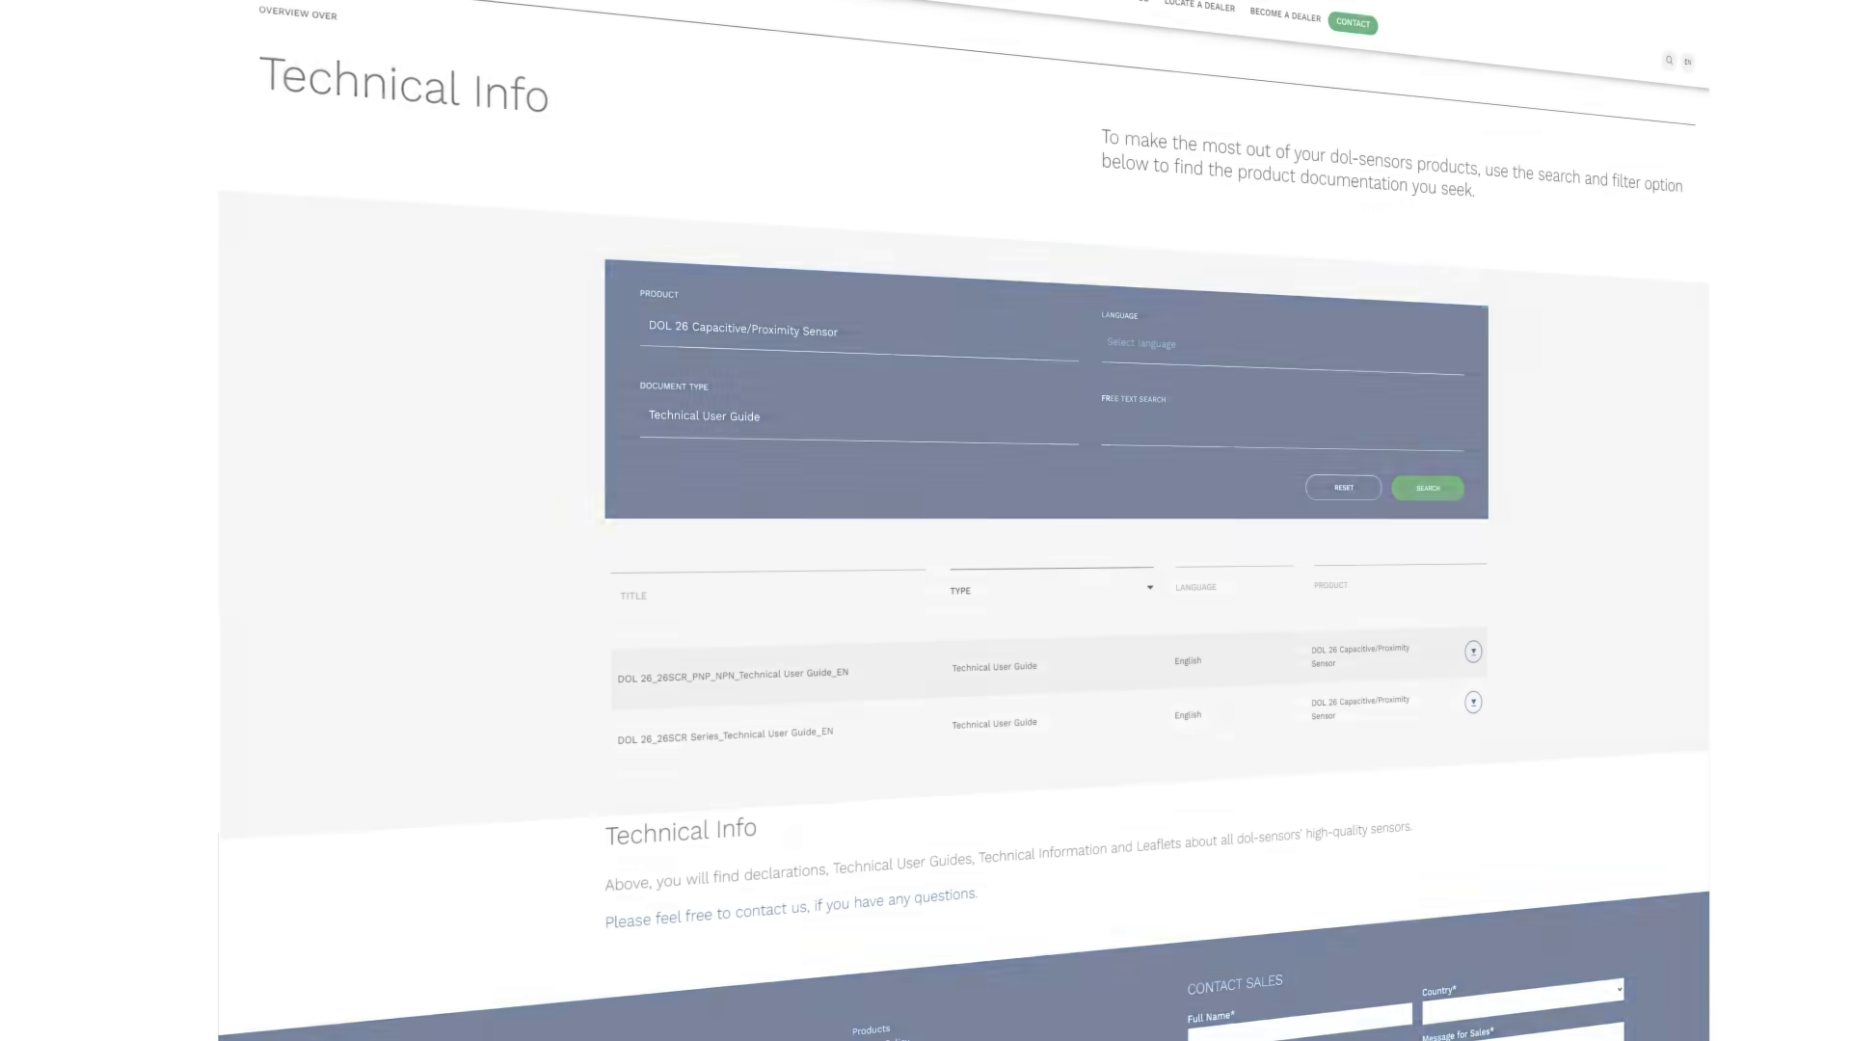